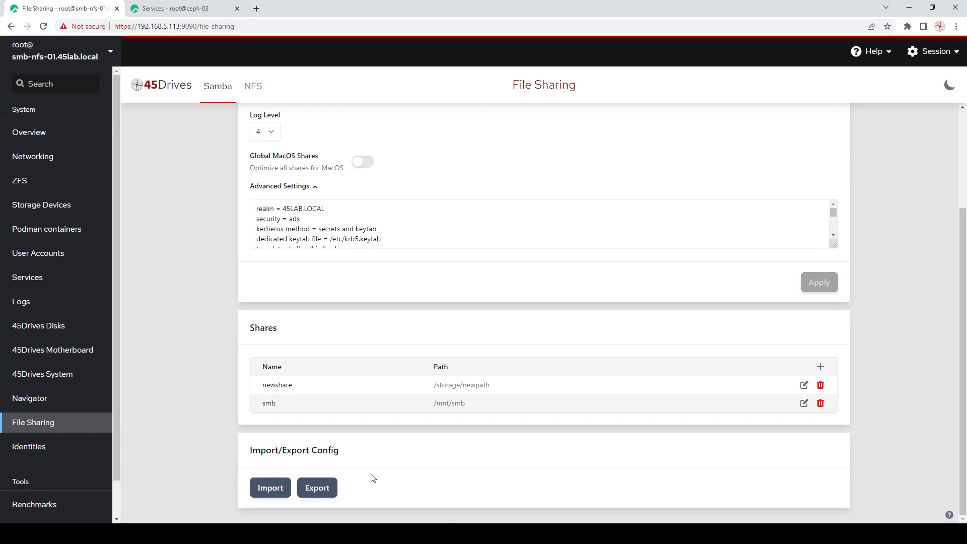
mouse_move(374, 478)
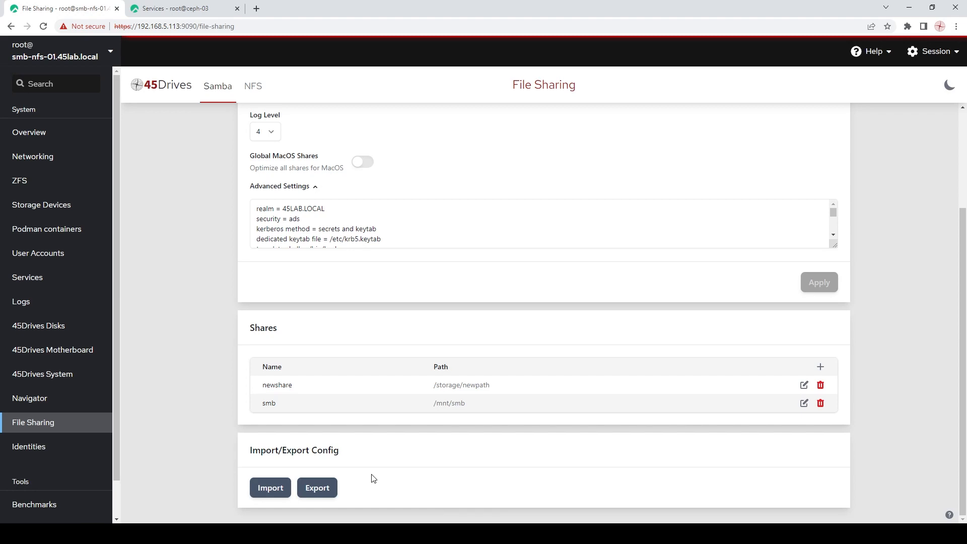
mouse_move(398, 468)
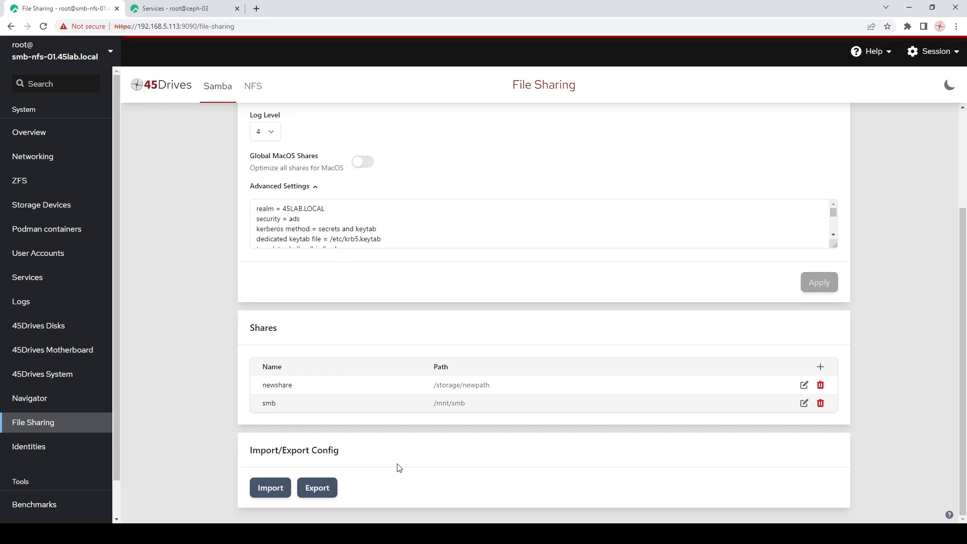
mouse_move(403, 461)
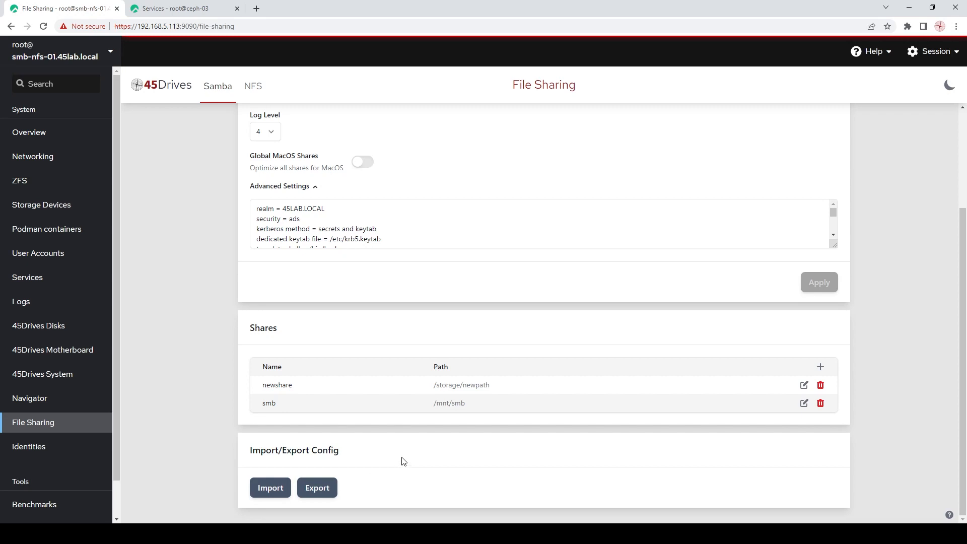
mouse_move(405, 456)
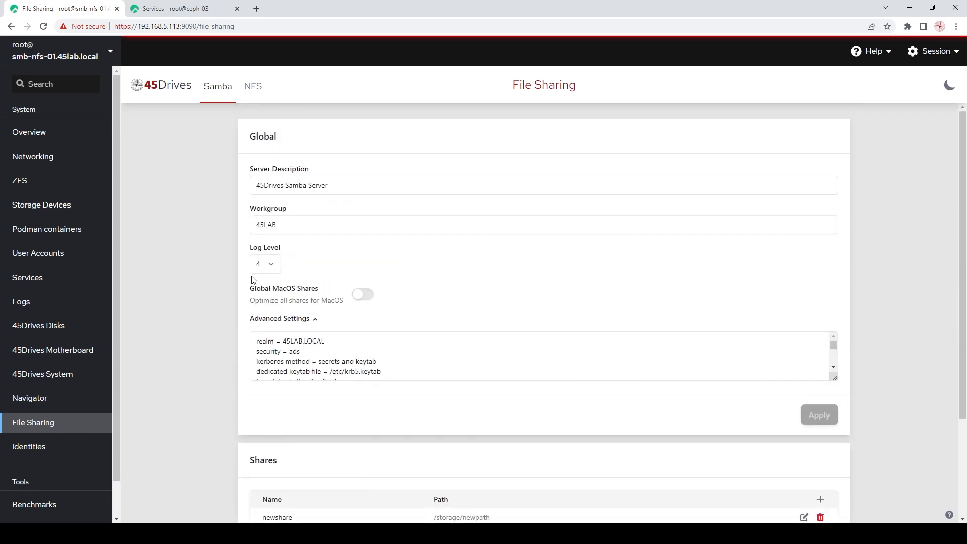
Start a new NFS share for the path /storage/nfs
left_click(253, 86)
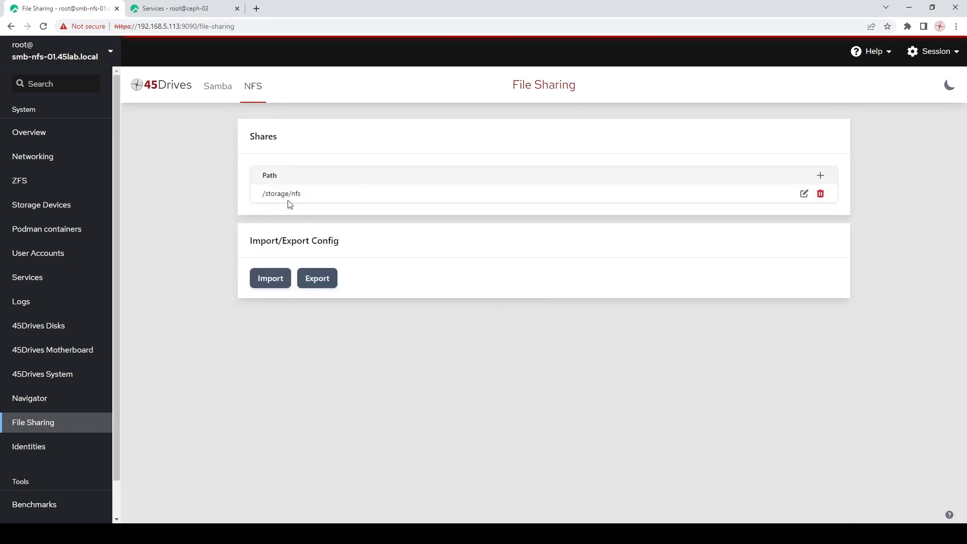
mouse_move(323, 198)
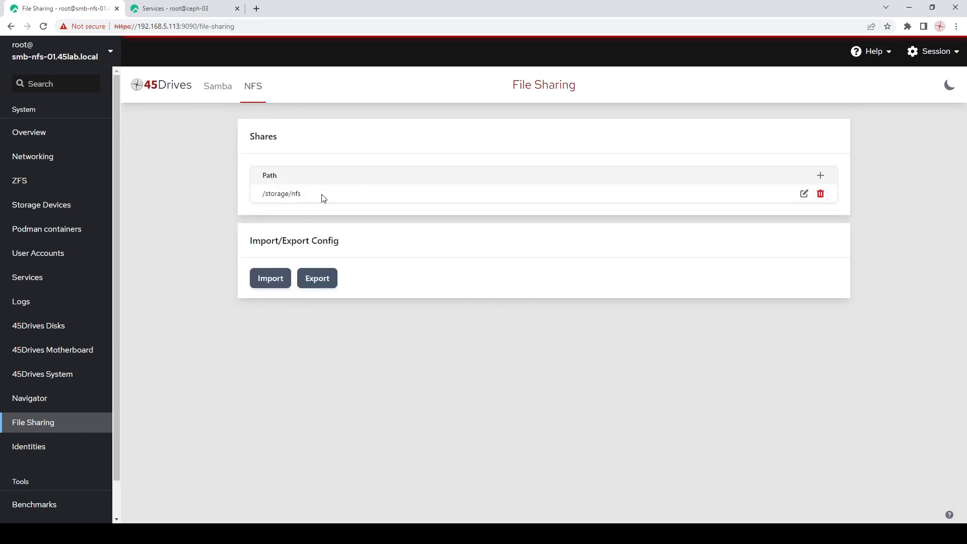
mouse_move(781, 170)
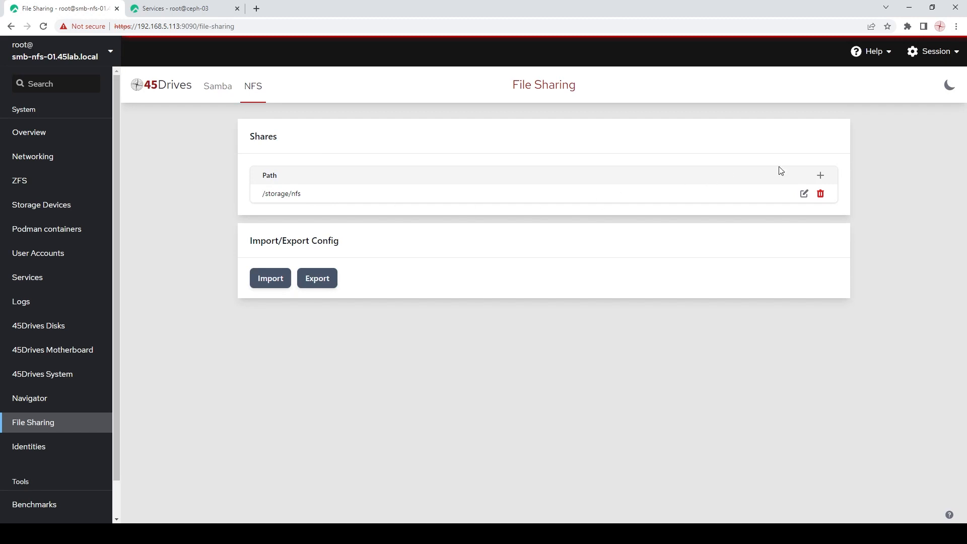
left_click(819, 175)
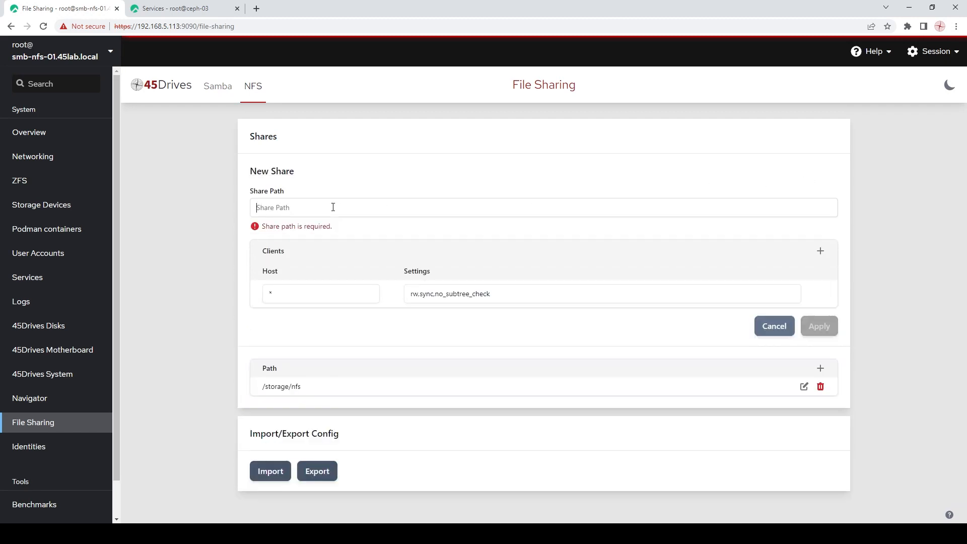
type("/storage/")
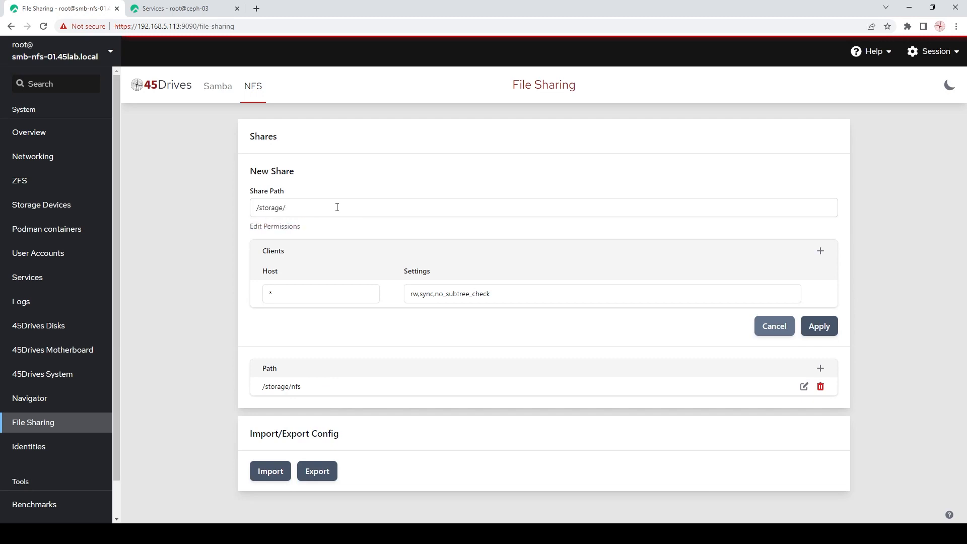
type("nfs")
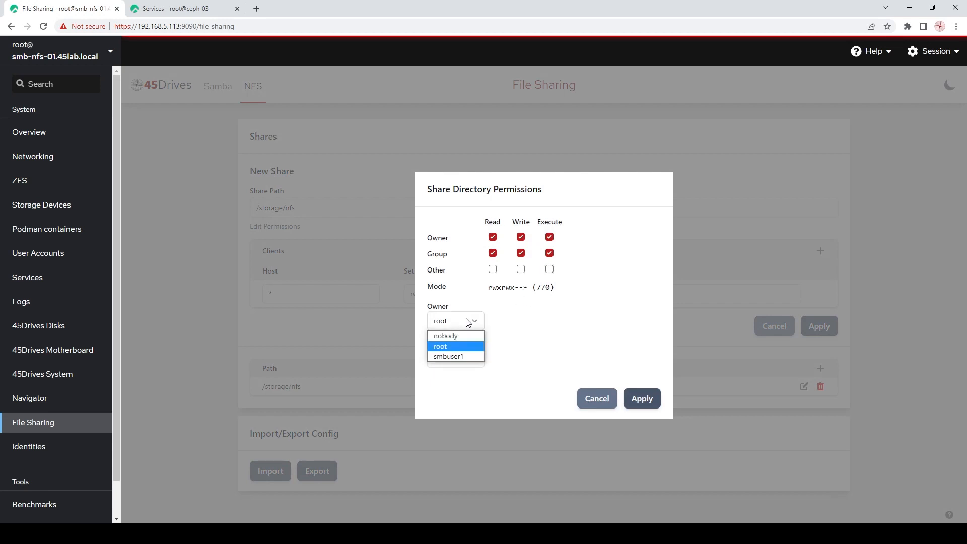
Make smbuser1 the directory owner and save the /storage/nfs share
left_click(447, 356)
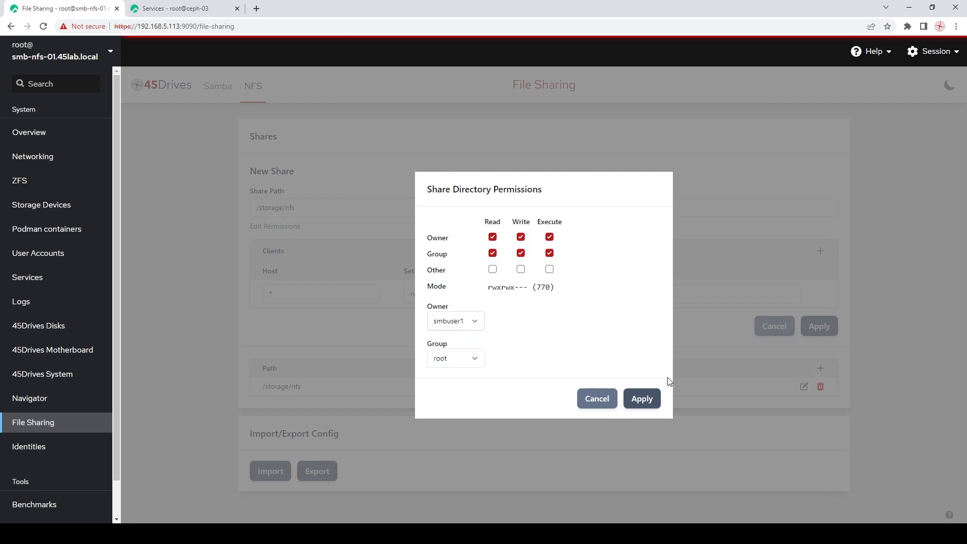
left_click(641, 399)
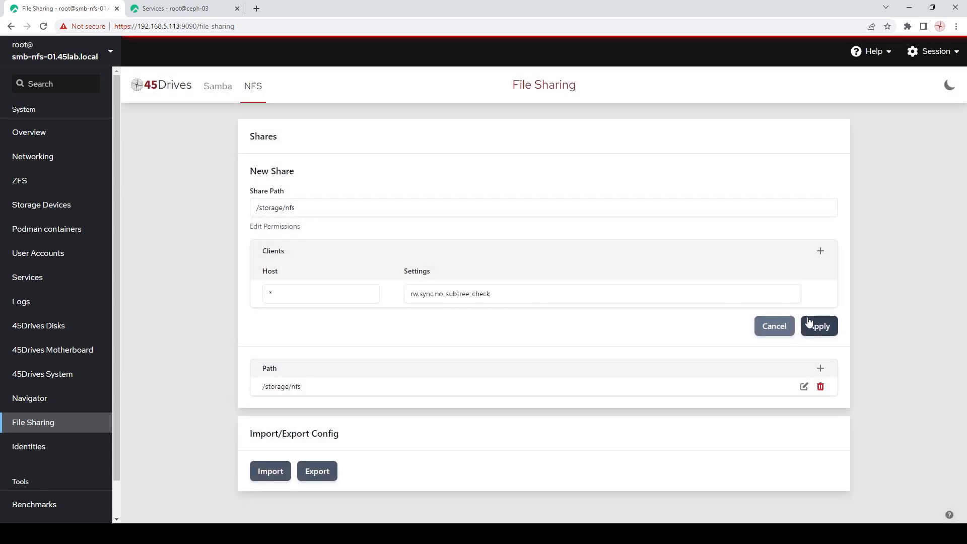
left_click(819, 326)
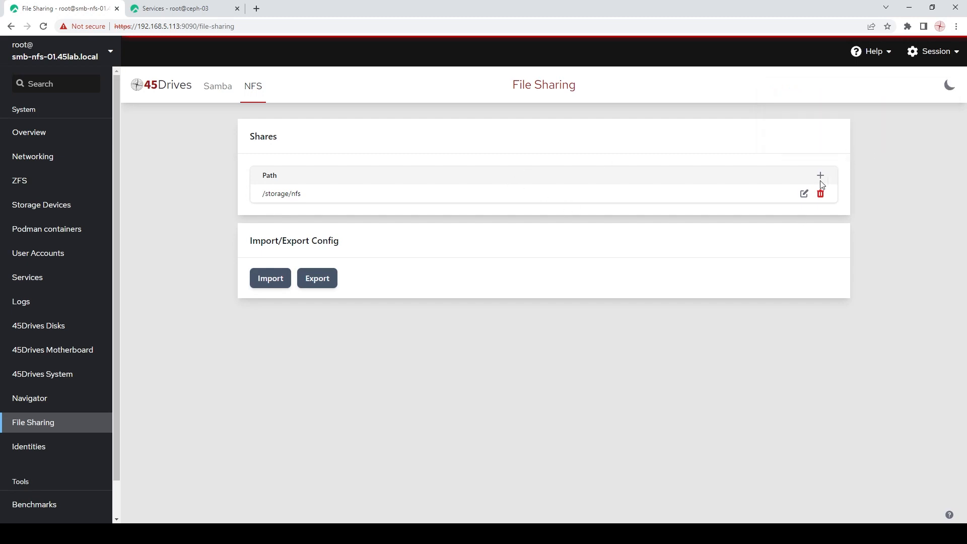
Start a second NFS share at /storage/nfs2 and create the missing directory
left_click(821, 176)
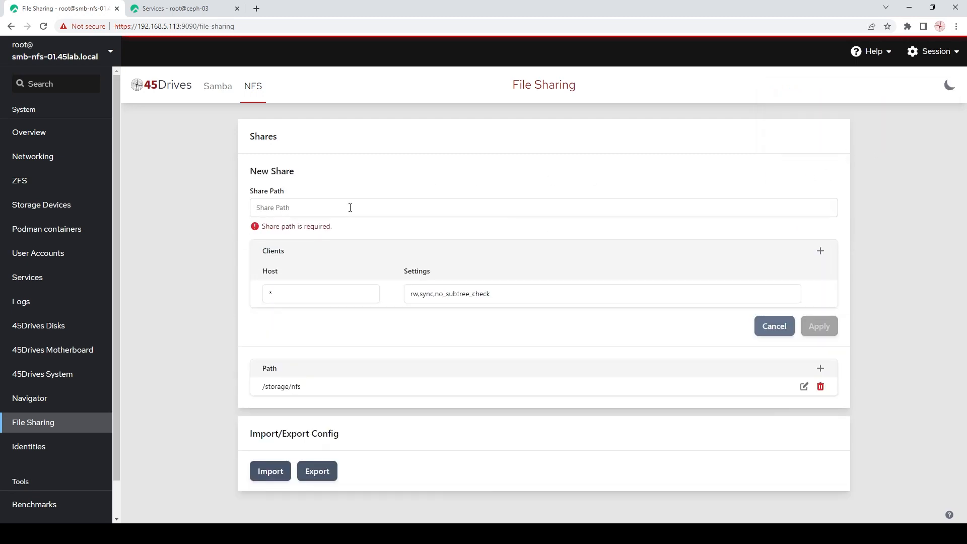
type("/storage/nfs2")
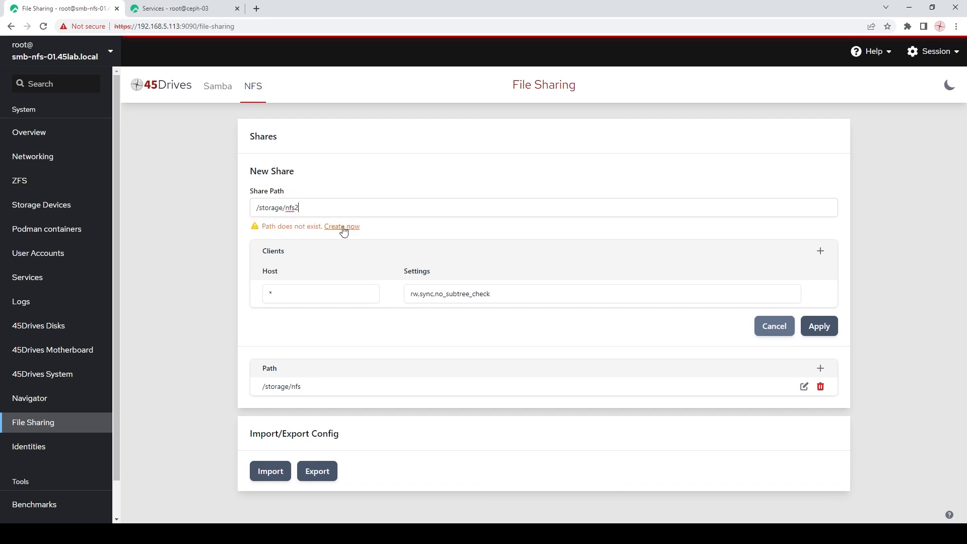
left_click(341, 226)
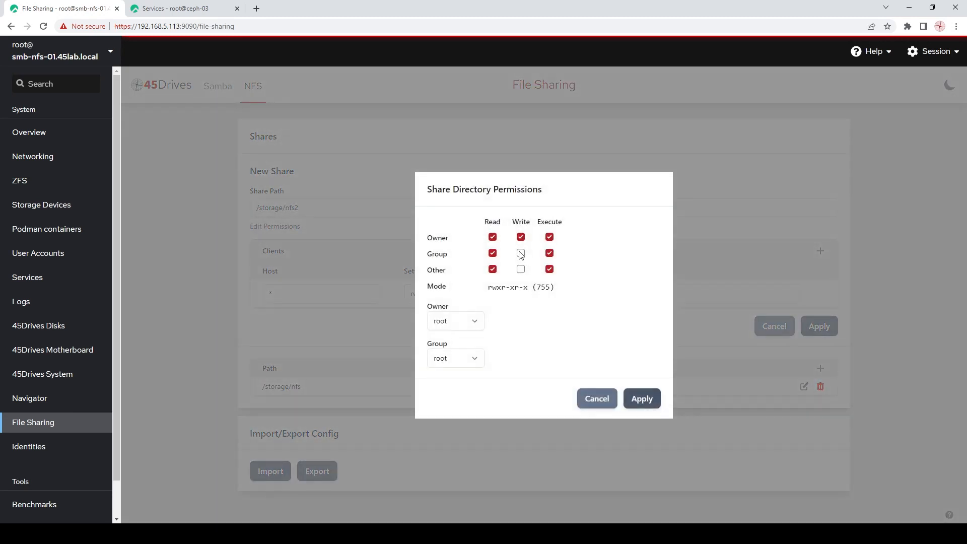
Add group write permission (775) to the new directory and save the share
left_click(520, 253)
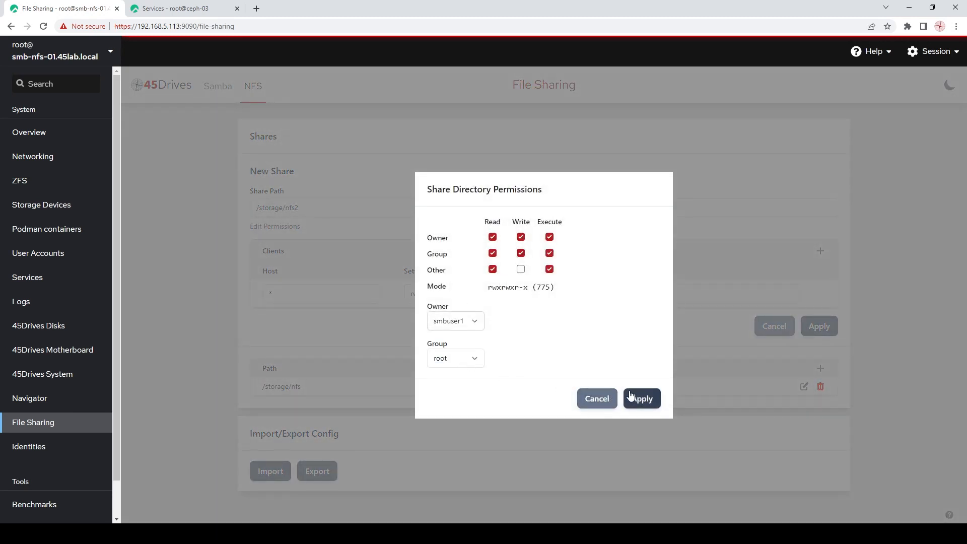
left_click(641, 398)
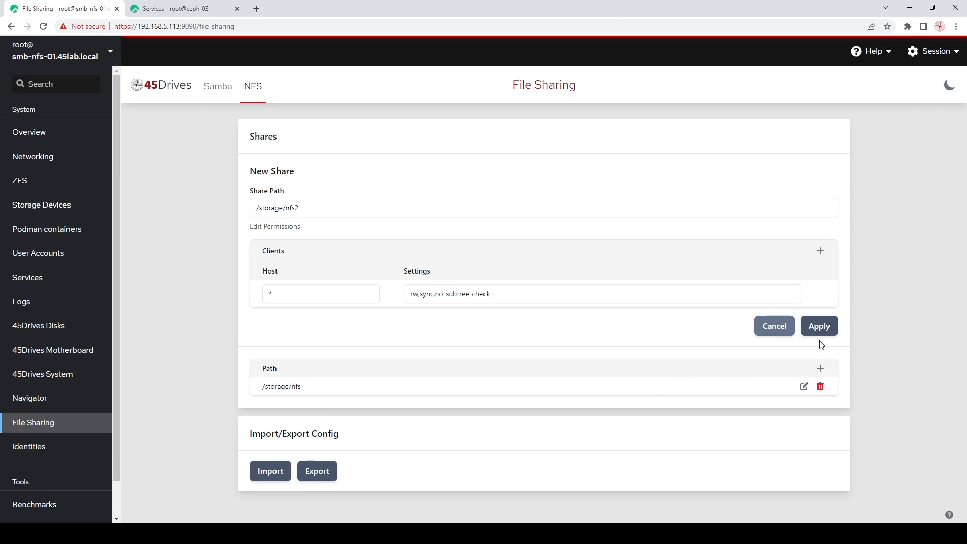
left_click(819, 326)
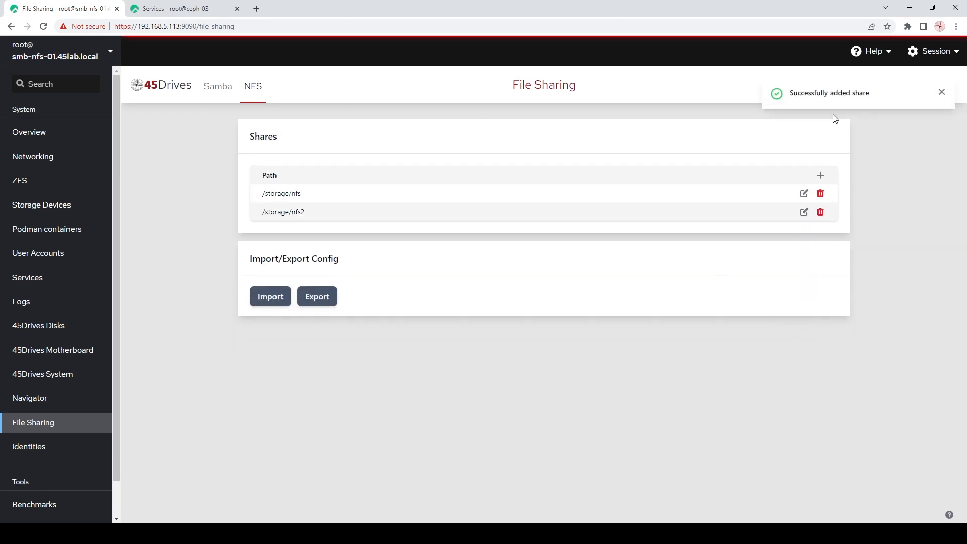
mouse_move(834, 119)
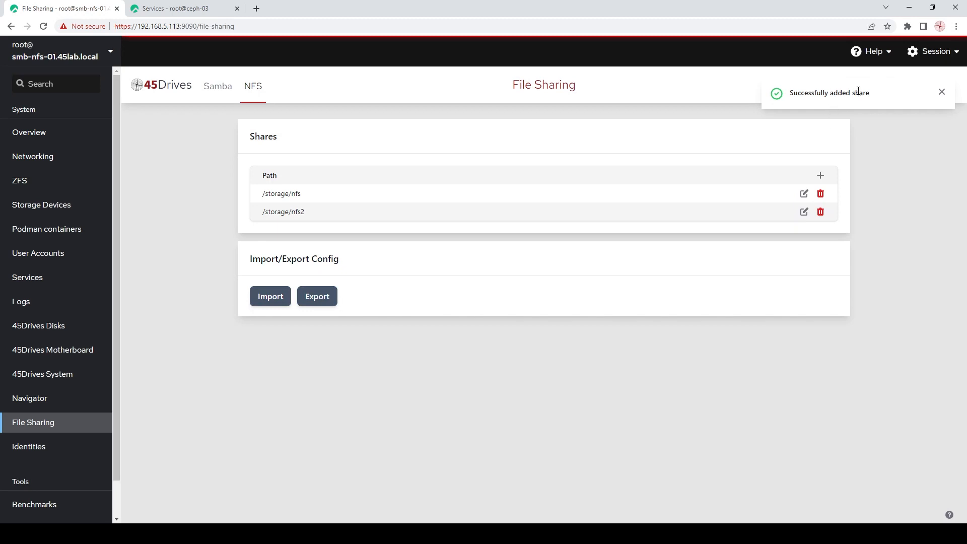
mouse_move(864, 151)
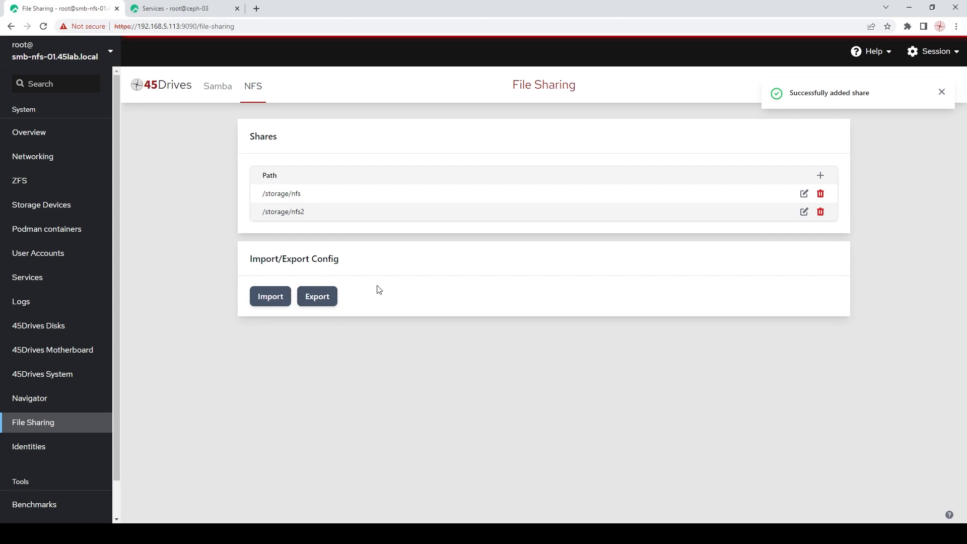
mouse_move(357, 286)
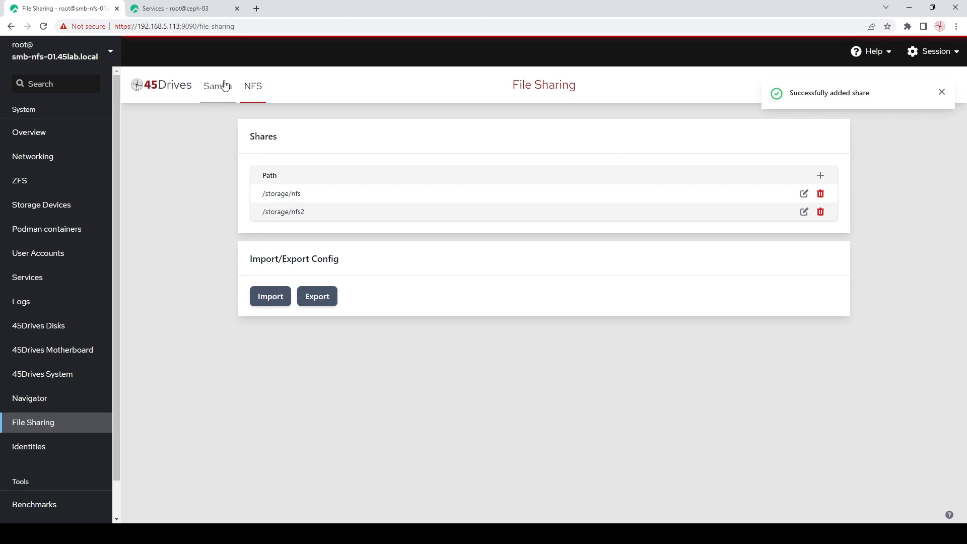
left_click(217, 85)
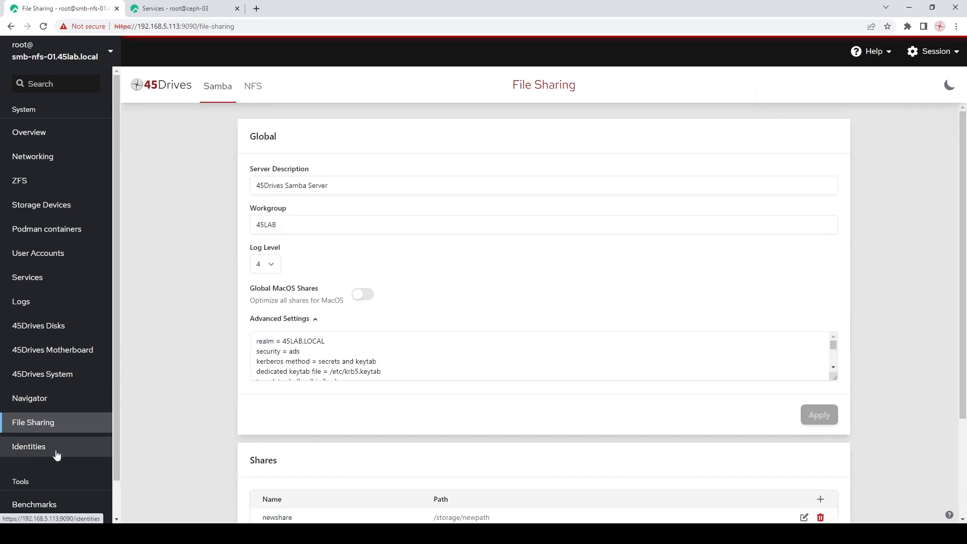
left_click(29, 446)
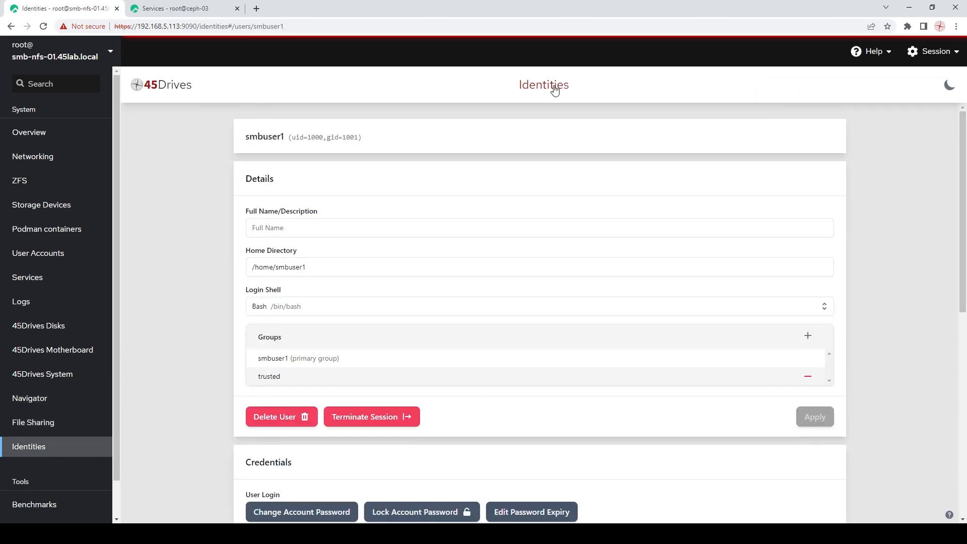
left_click(543, 85)
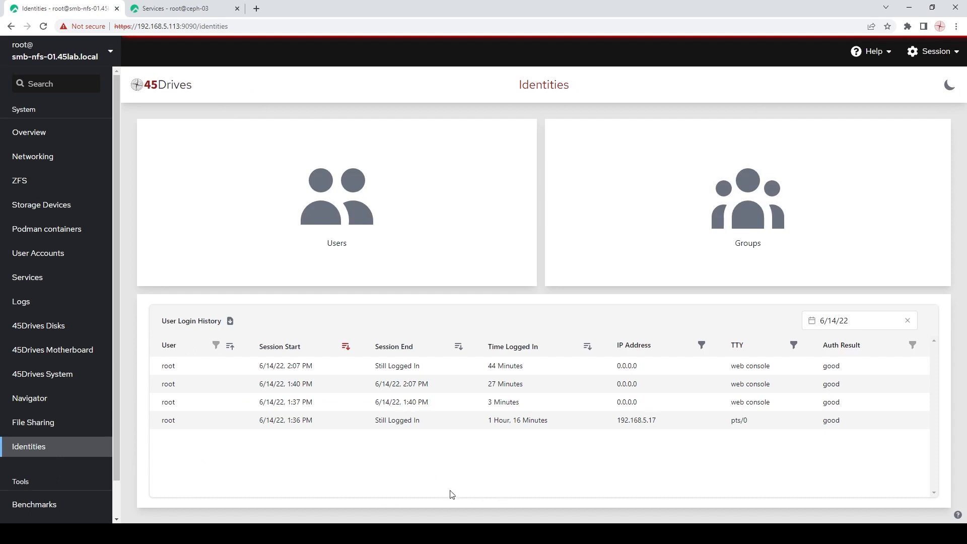
mouse_move(412, 474)
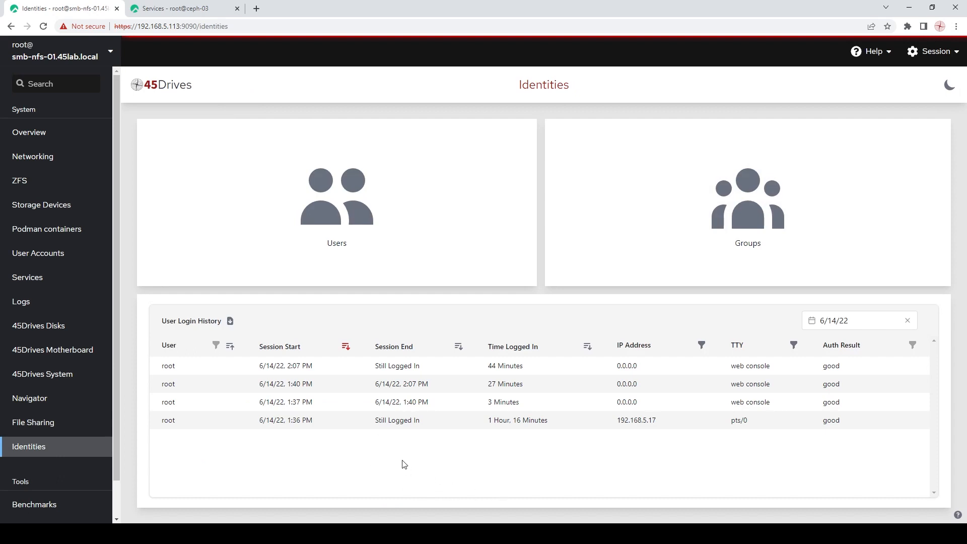
mouse_move(410, 455)
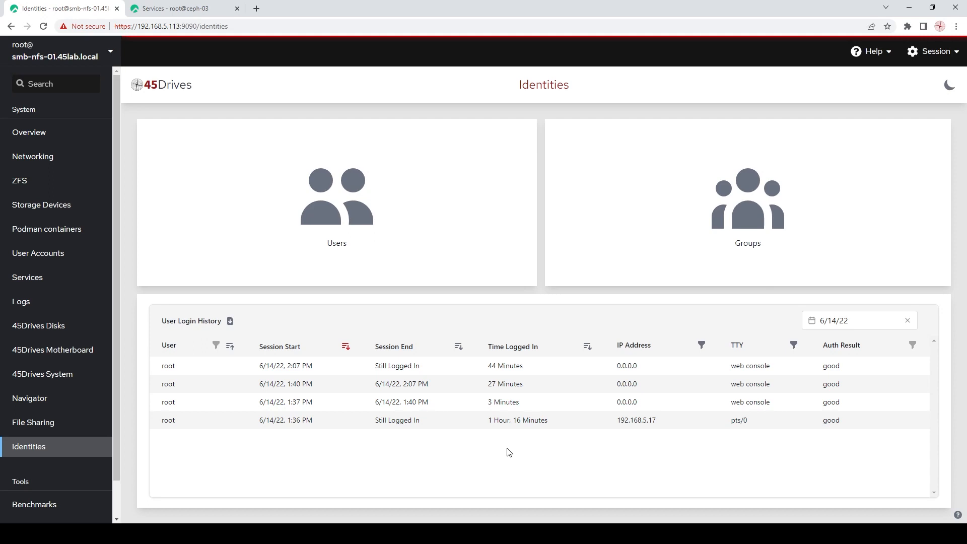
mouse_move(377, 220)
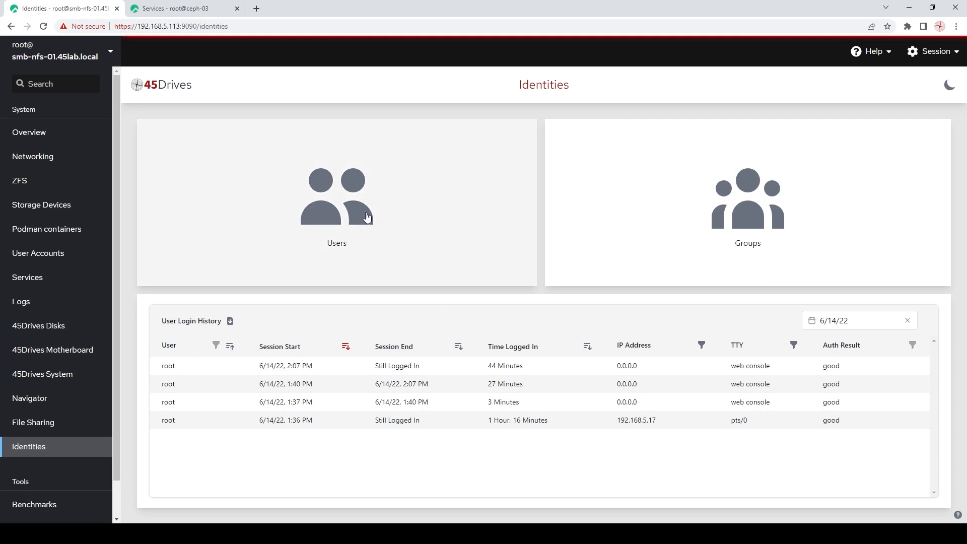
mouse_move(692, 215)
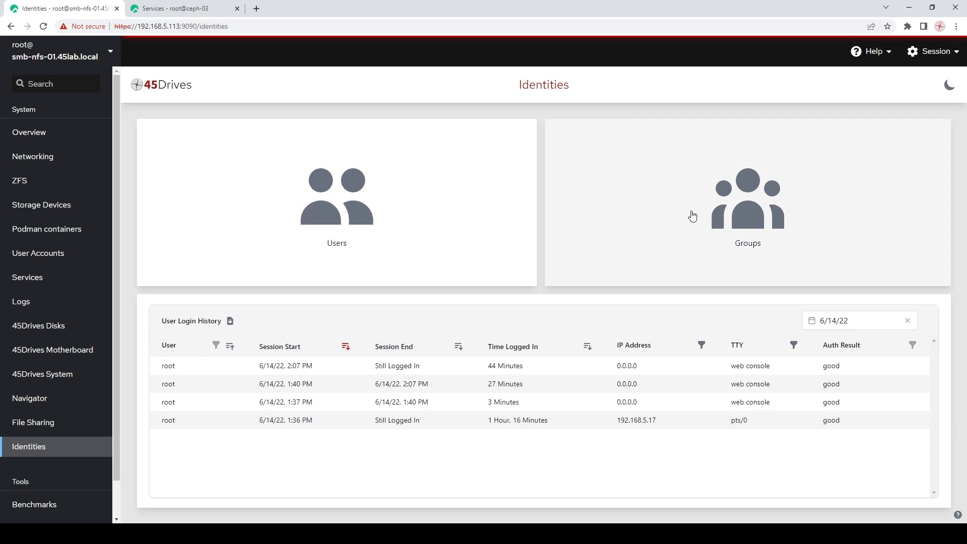
mouse_move(159, 324)
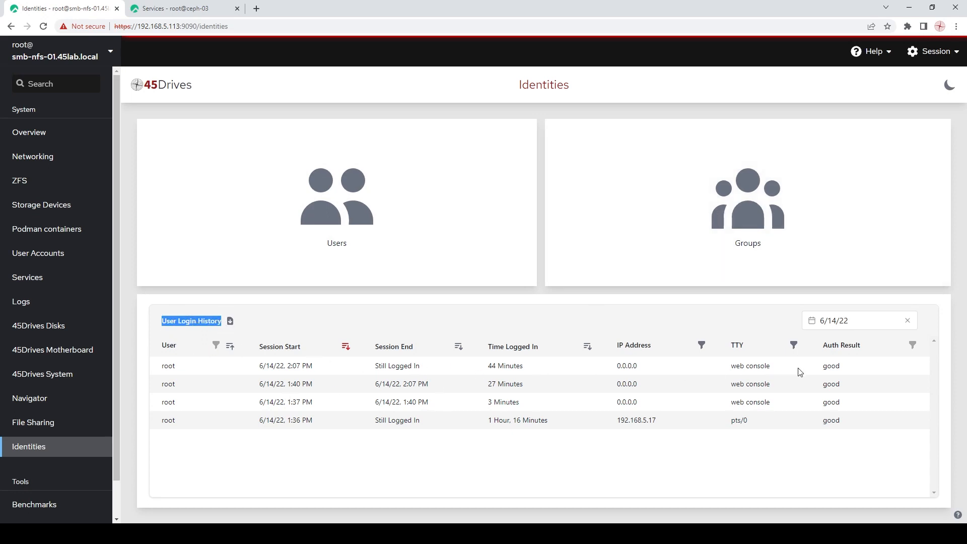
mouse_move(584, 373)
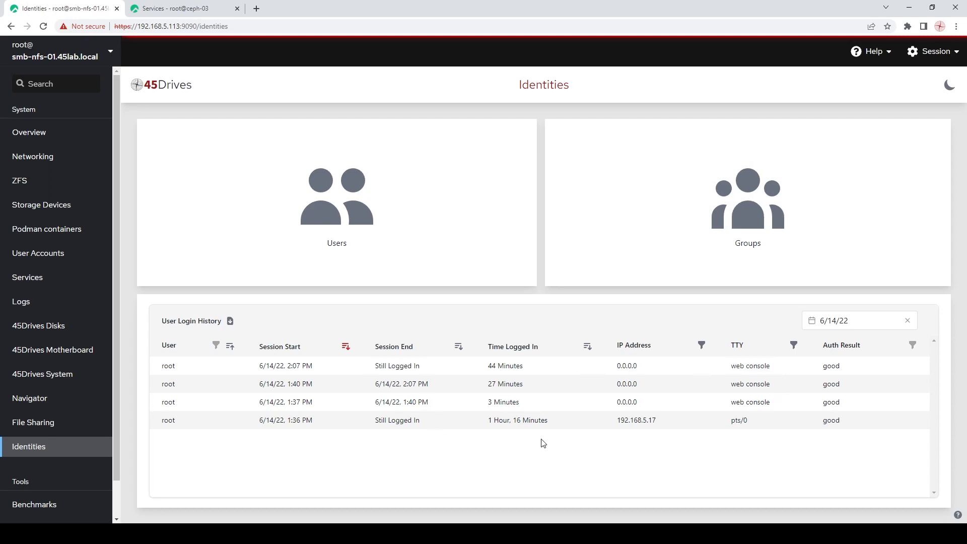
mouse_move(802, 393)
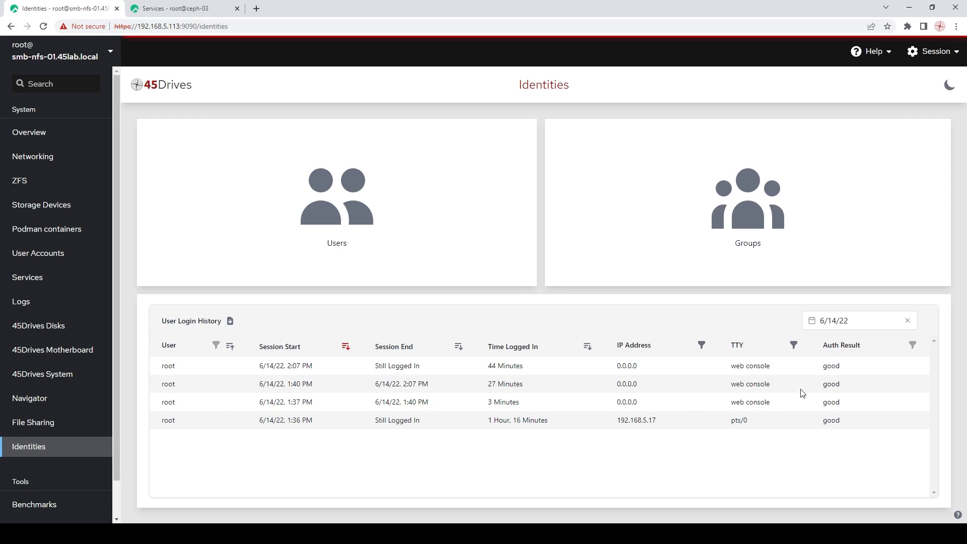
mouse_move(273, 324)
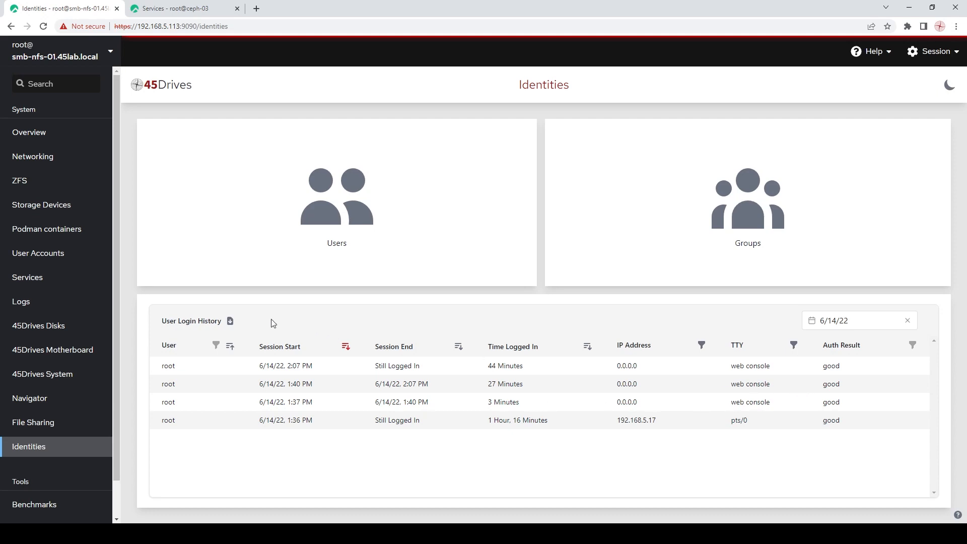
mouse_move(622, 379)
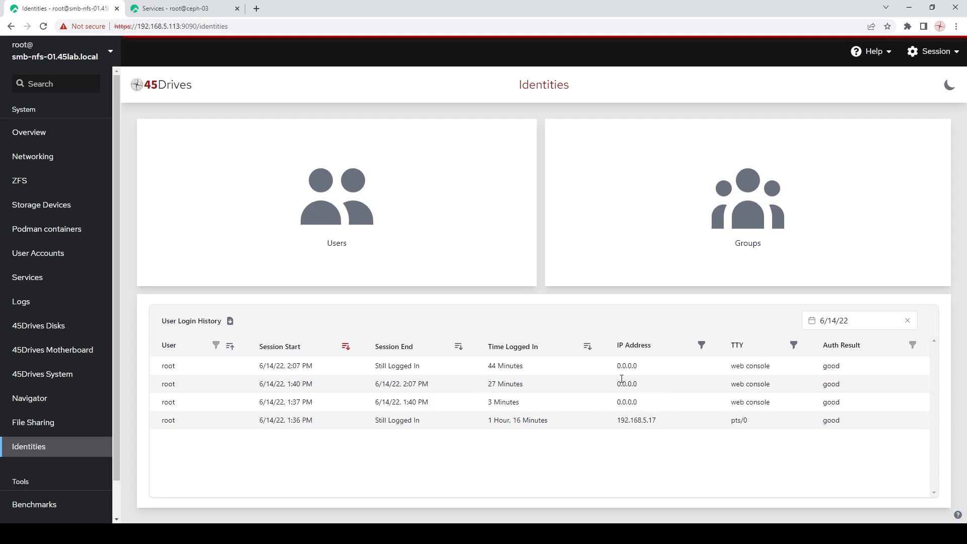
left_click(336, 203)
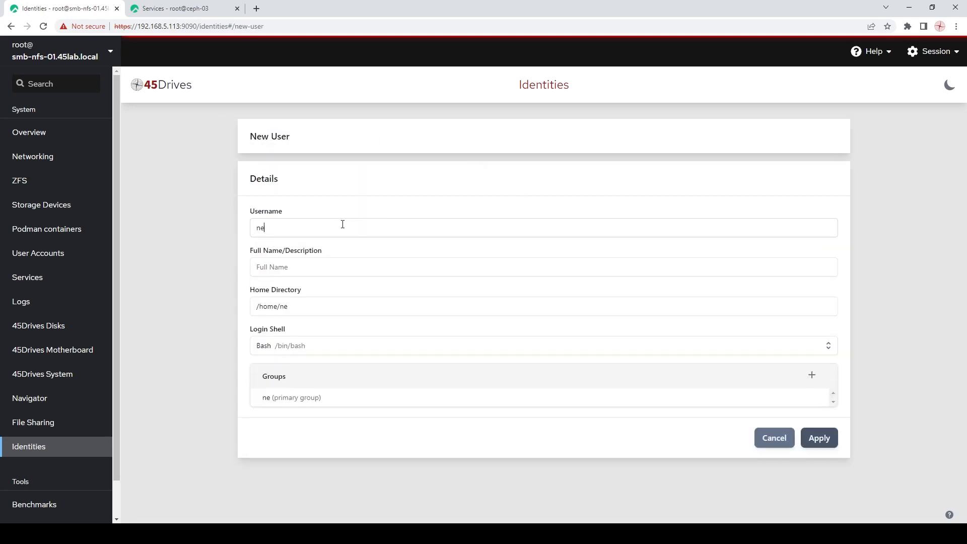
Create local user 'newuser' with description 'User' and home /home/newuser
type("u")
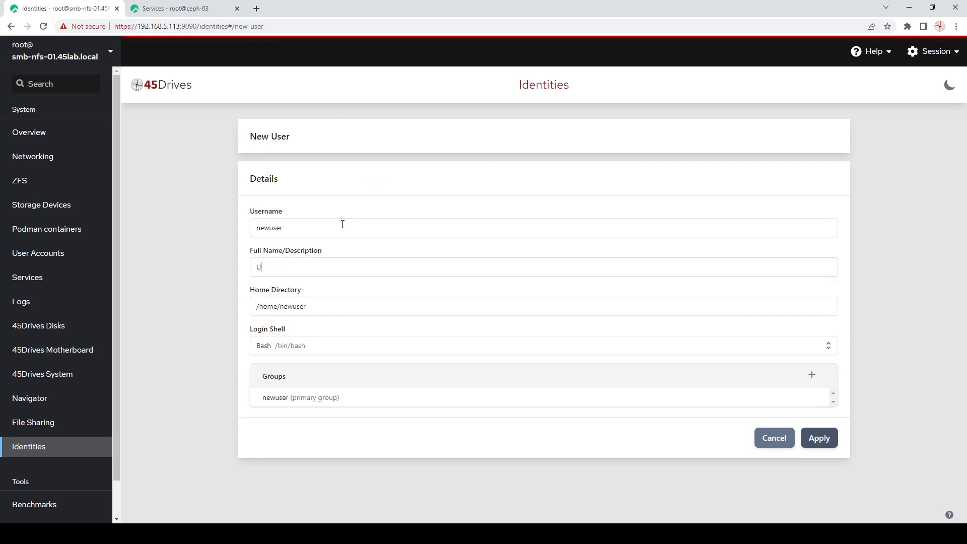
type("ser")
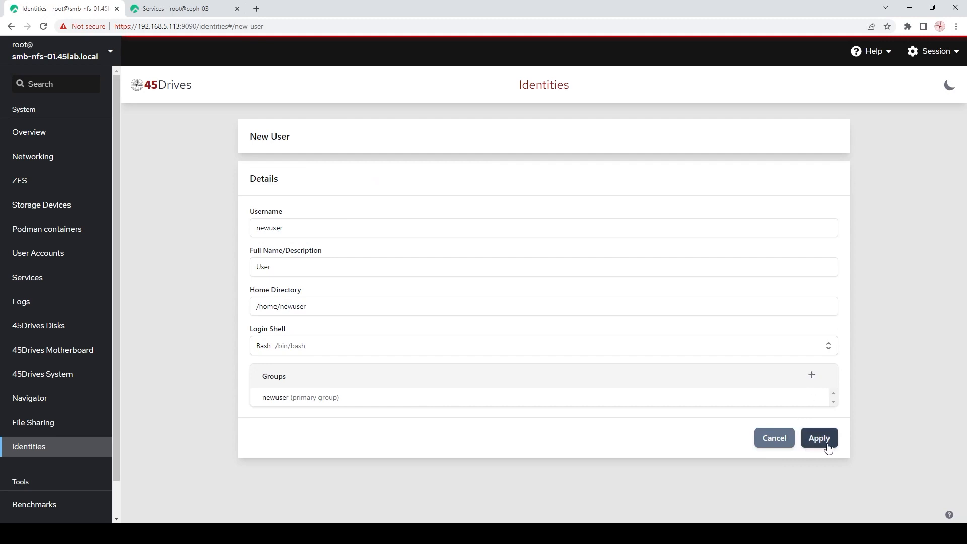
left_click(819, 438)
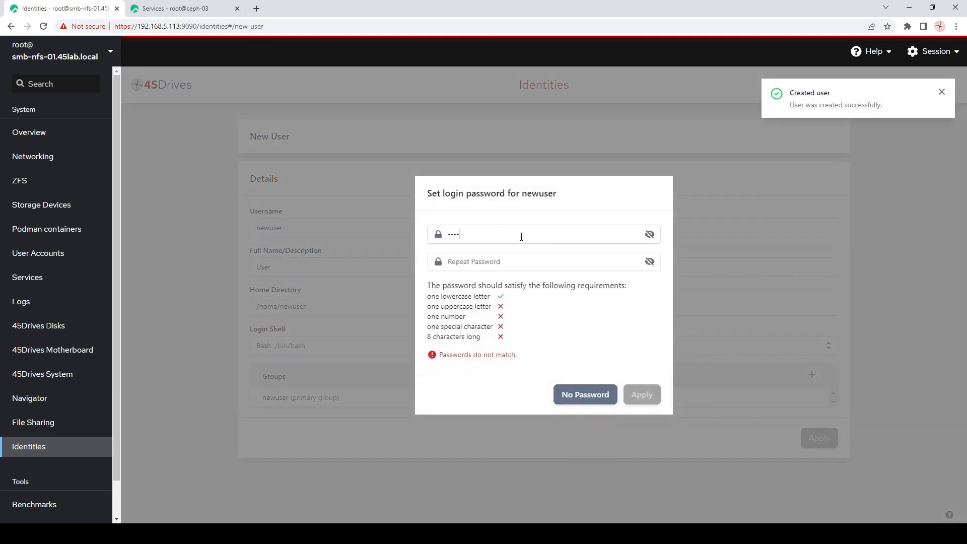
type("password")
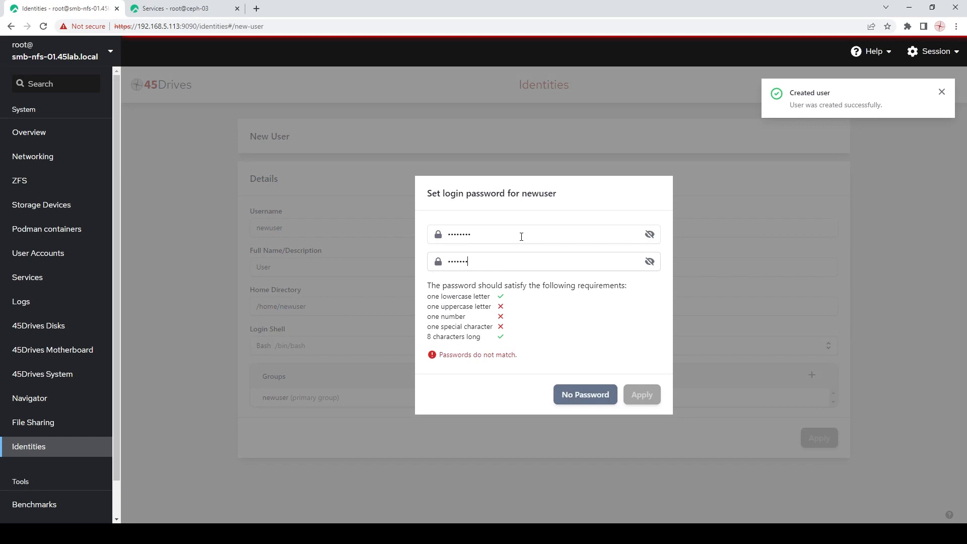
left_click(642, 399)
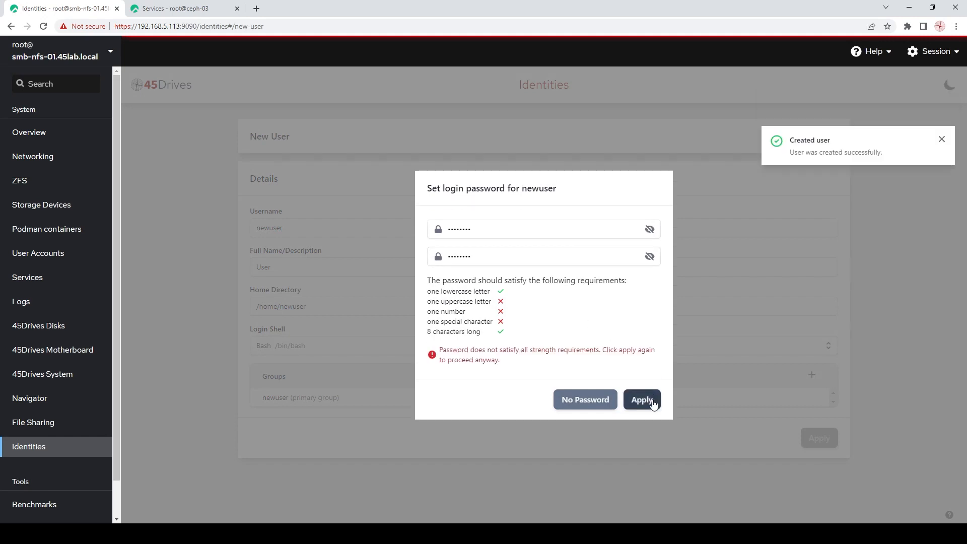
left_click(641, 399)
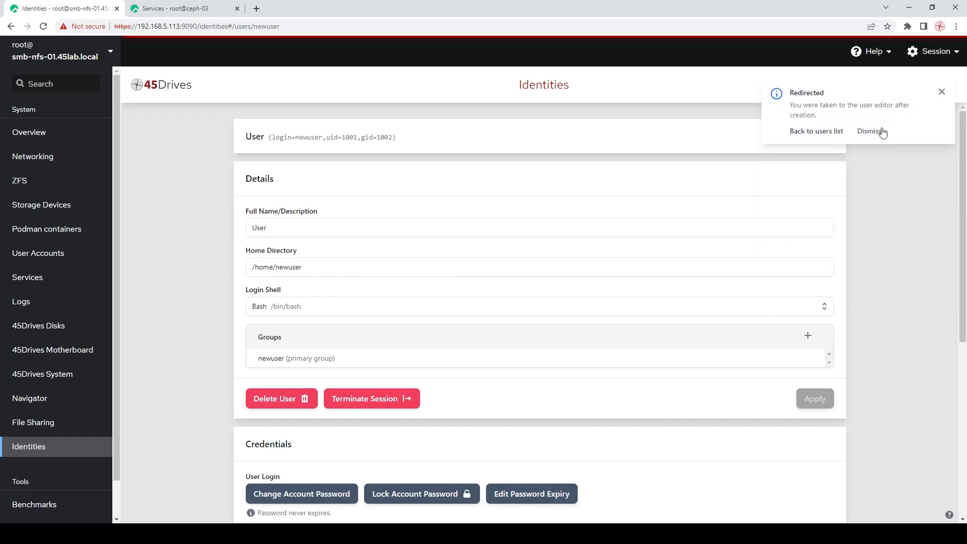
mouse_move(879, 135)
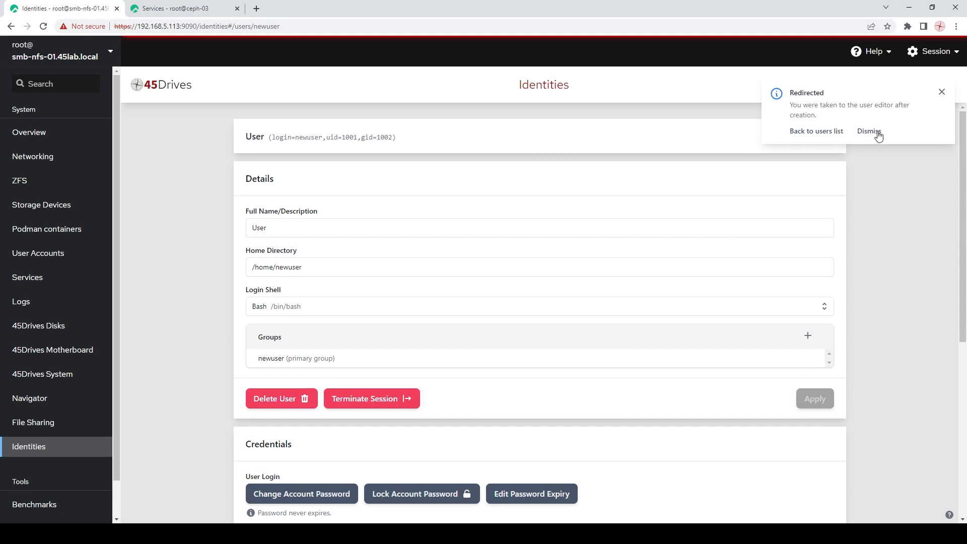
scroll("down", 3)
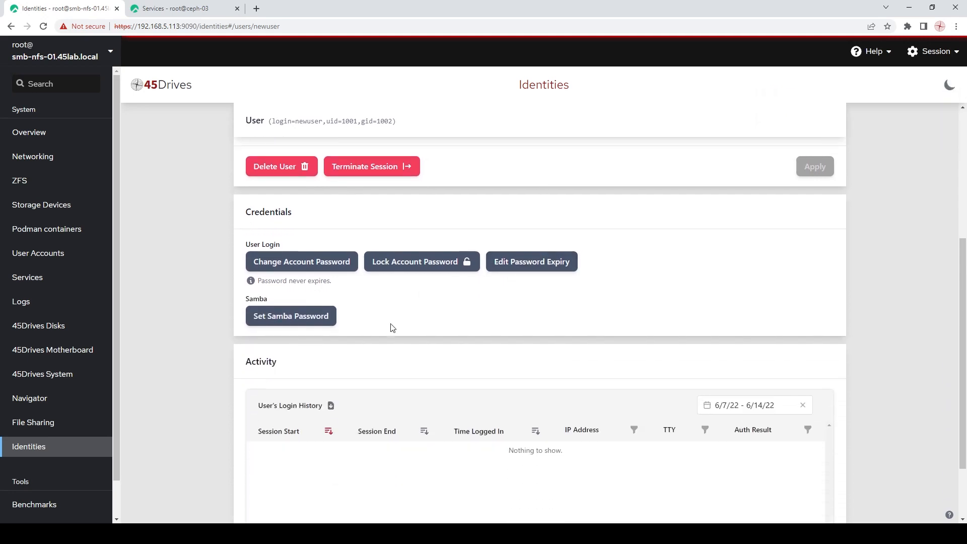
scroll("down", 3)
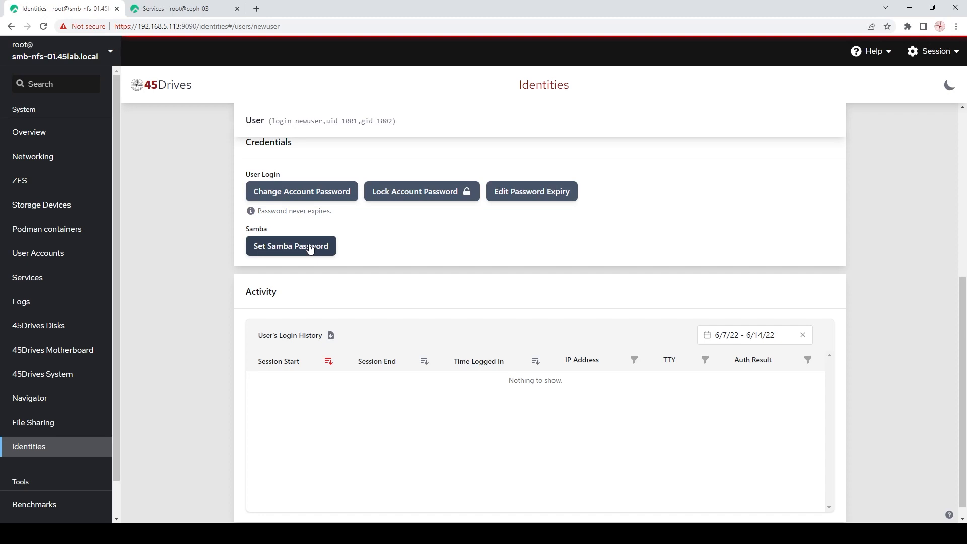
scroll("down", 3)
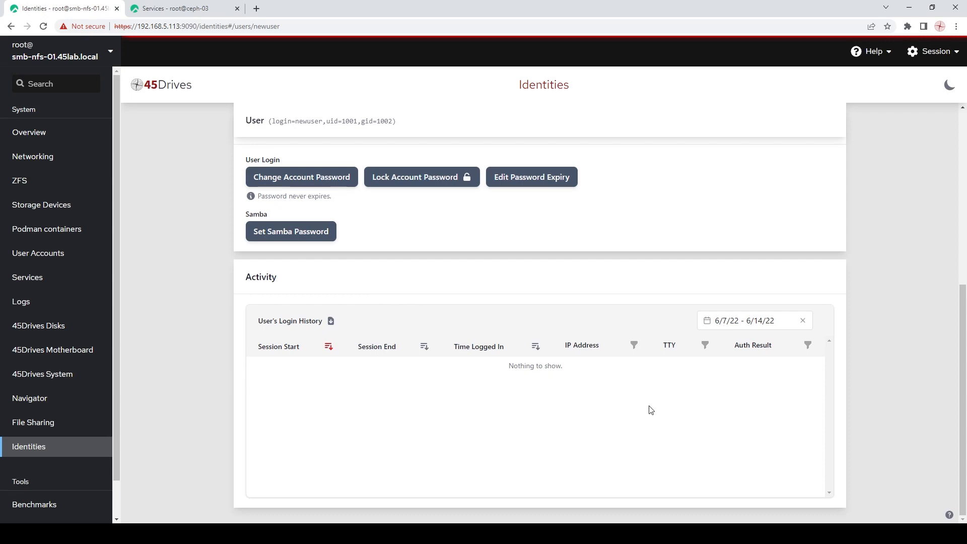
mouse_move(441, 411)
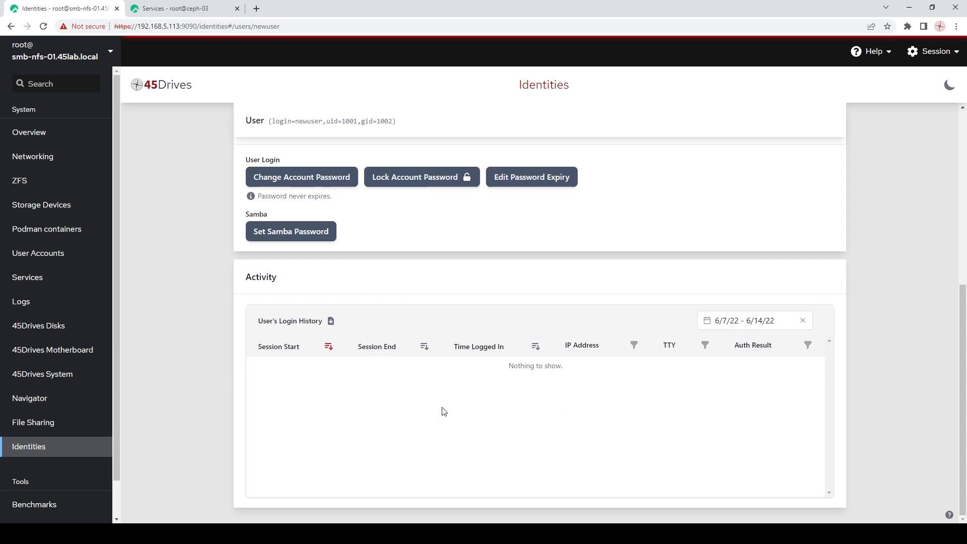
mouse_move(440, 371)
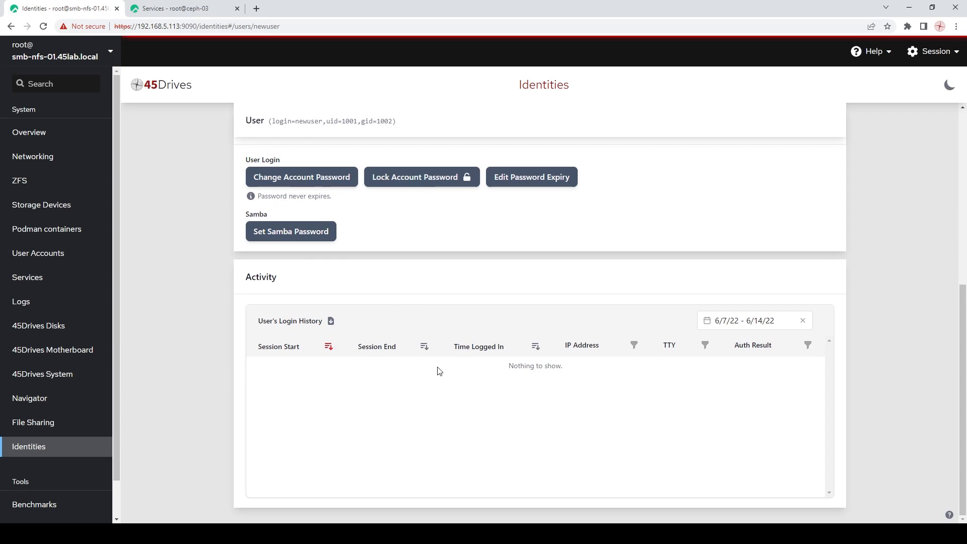
scroll("up", 3)
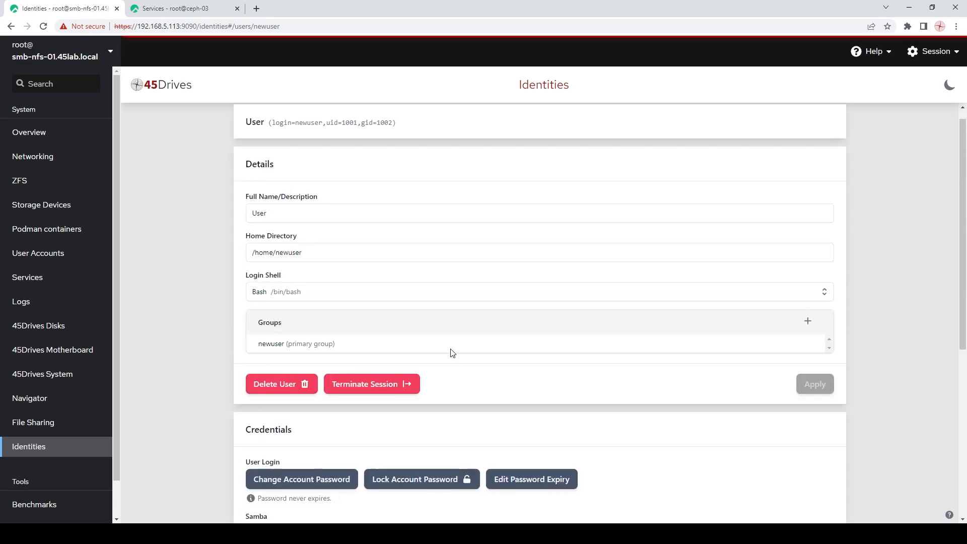